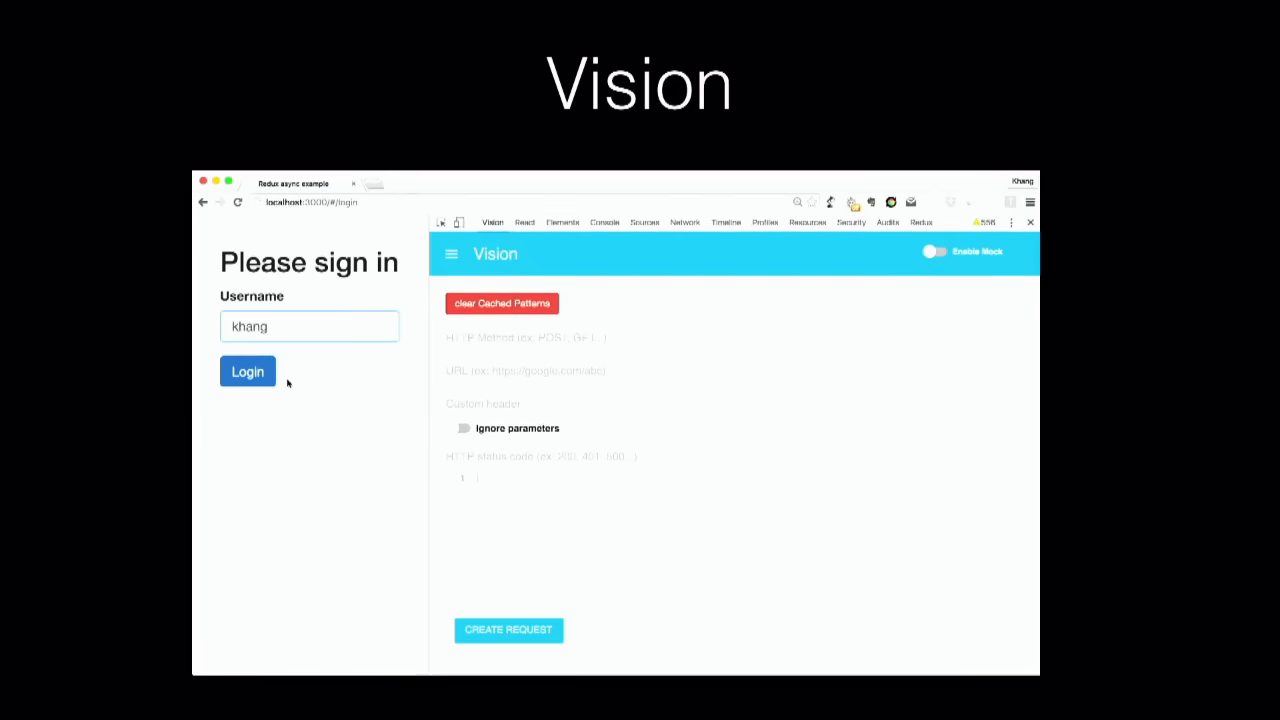
pyautogui.click(248, 370)
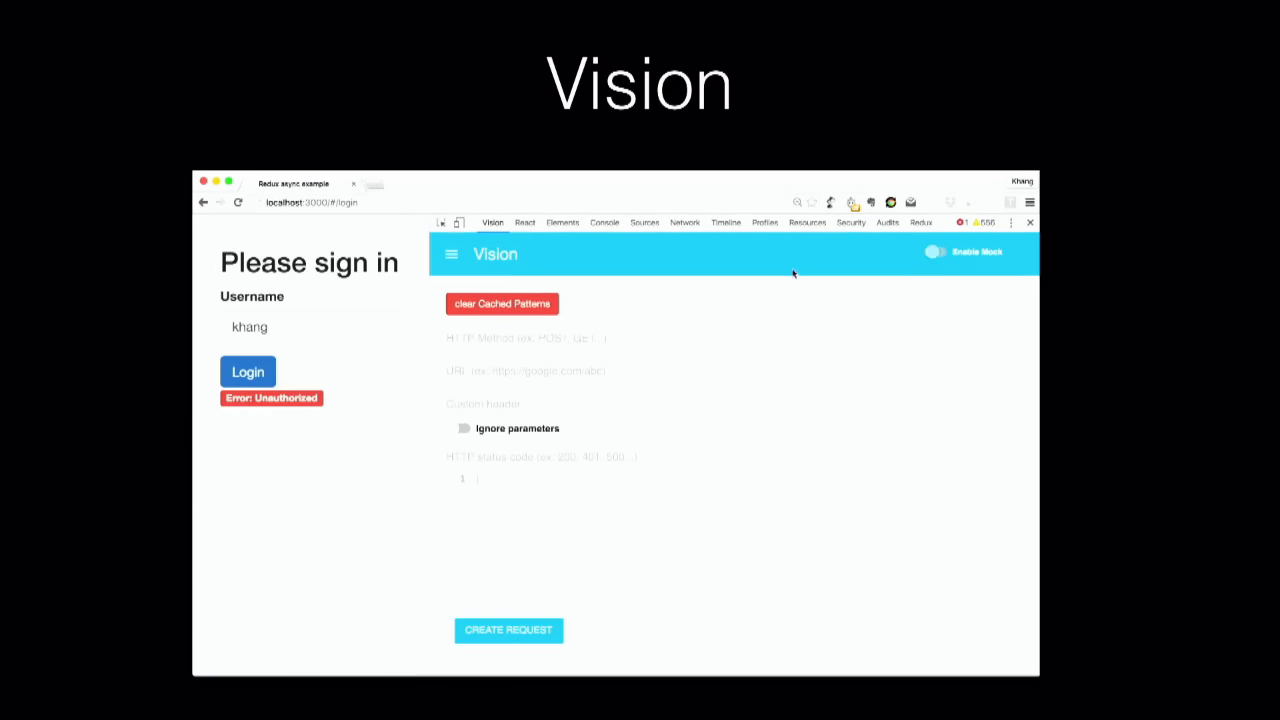
pyautogui.click(248, 370)
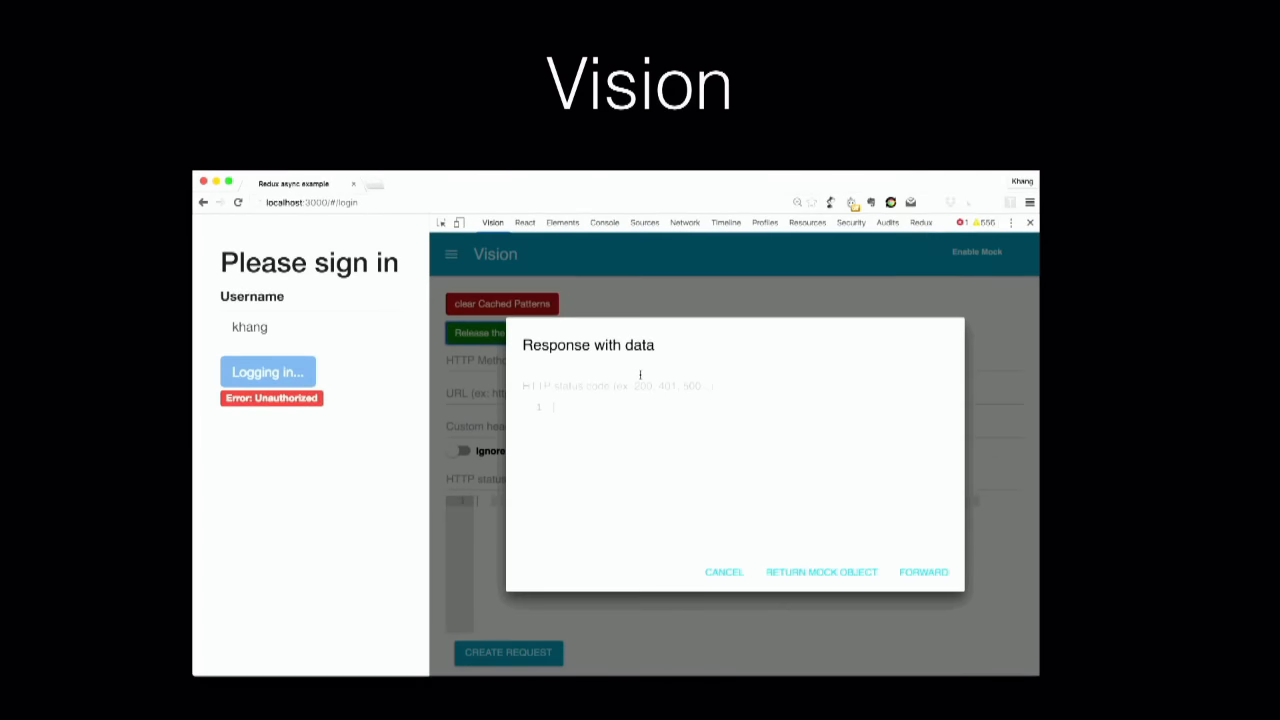
pyautogui.write('200')
pyautogui.write('"token": "')
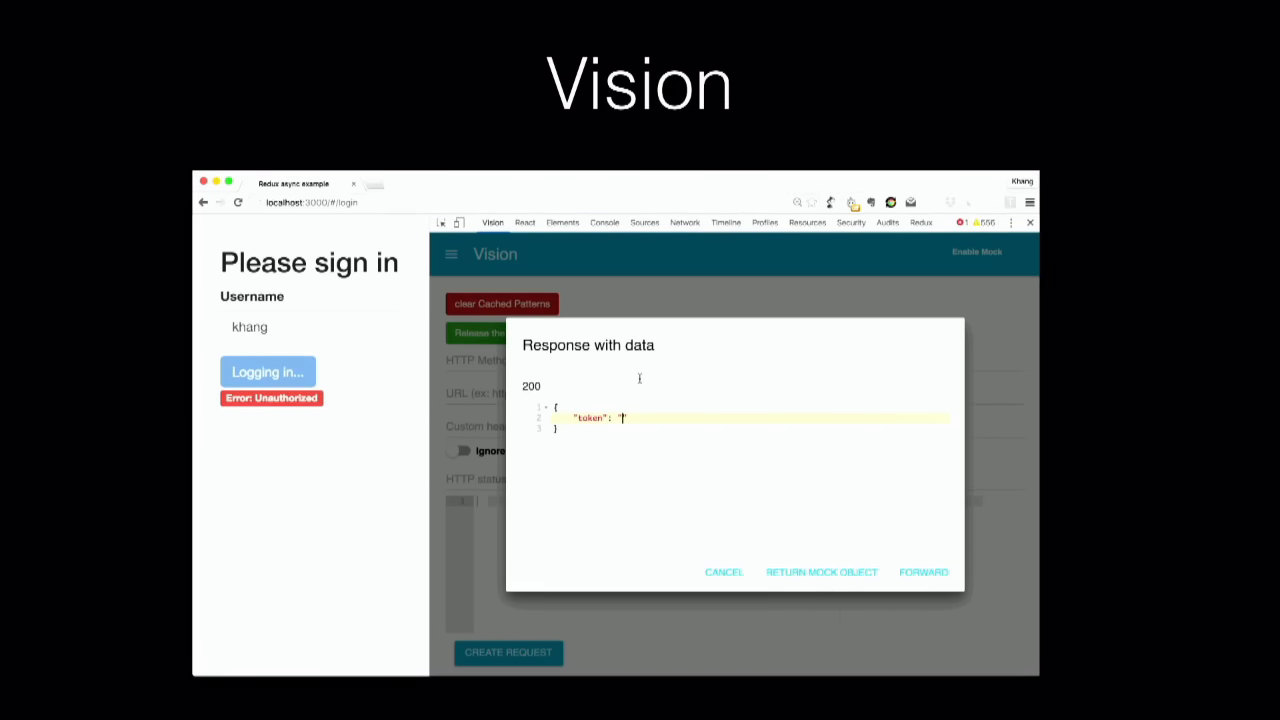
pyautogui.write('123')
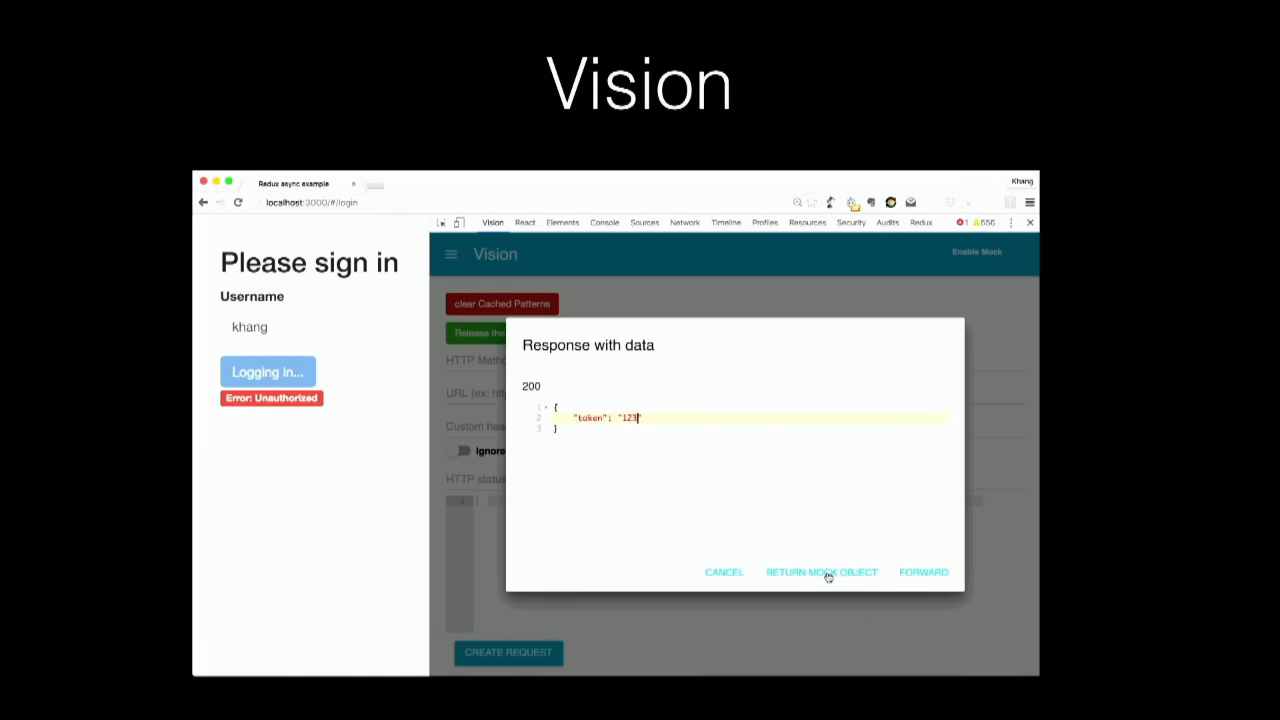
pyautogui.click(822, 572)
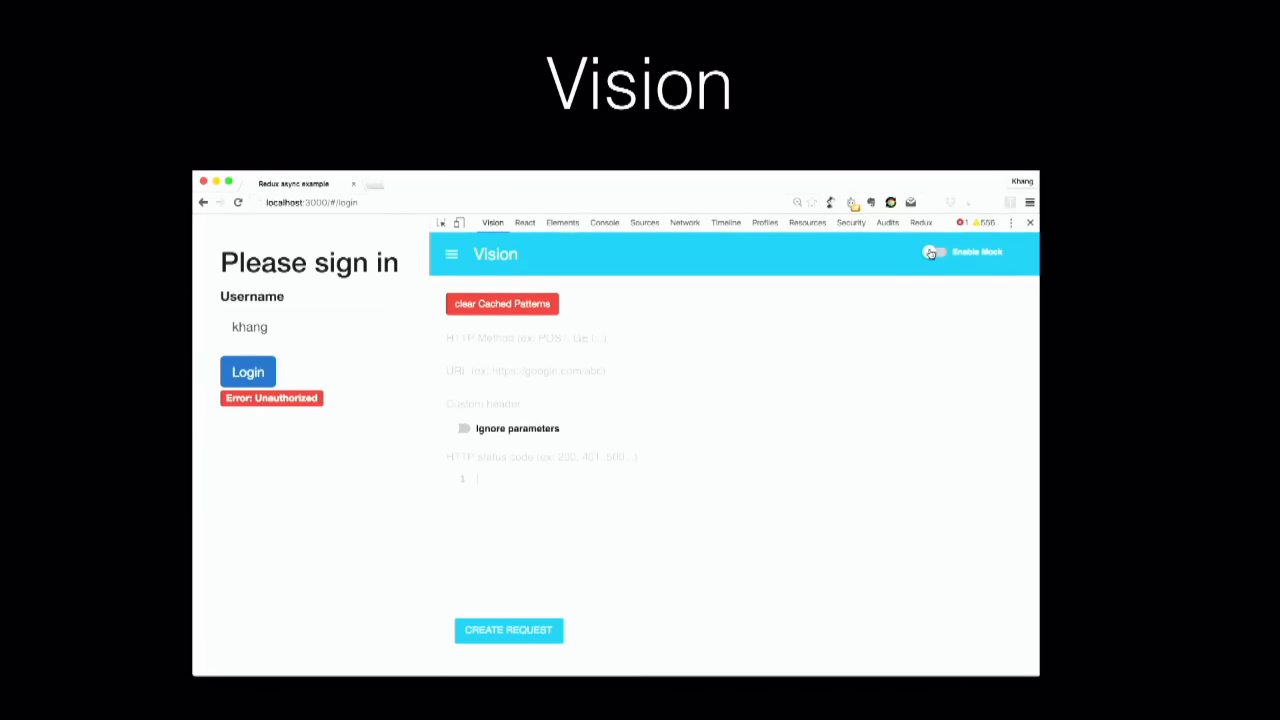
pyautogui.click(248, 370)
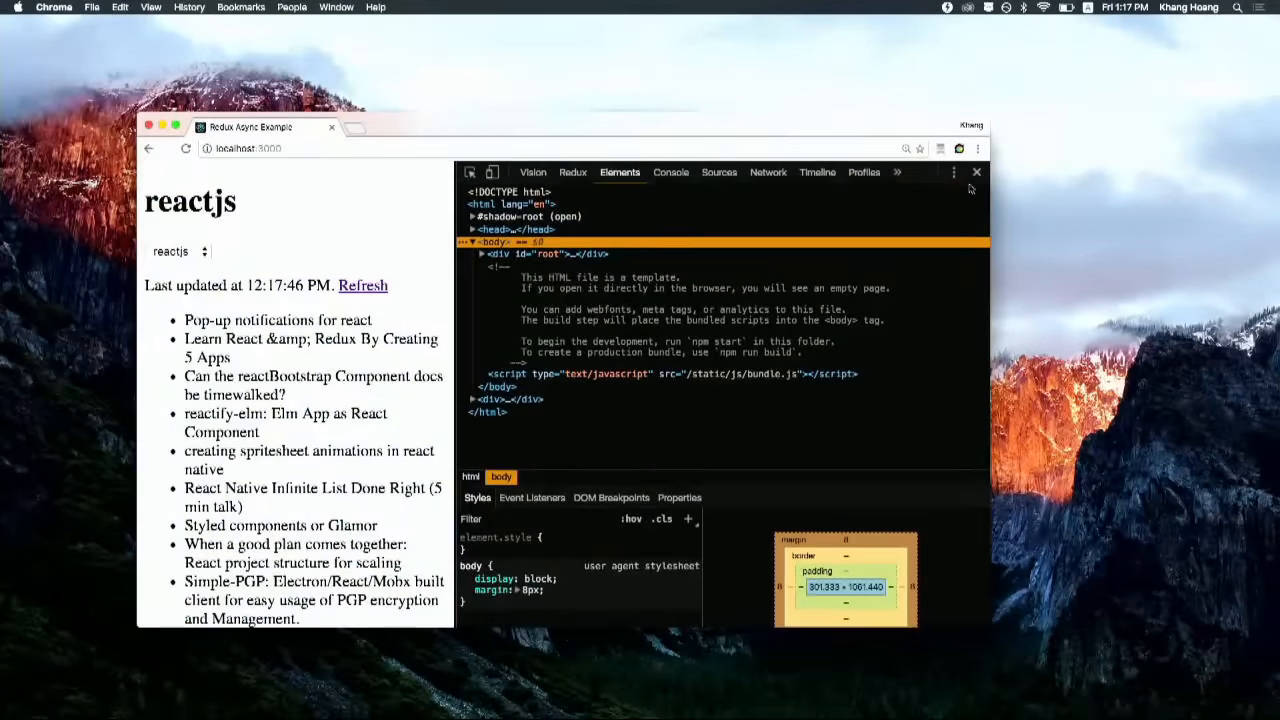
# Reopen DevTools on the Vision mocking panel beside the reactjs posts page
pyautogui.click(976, 172)
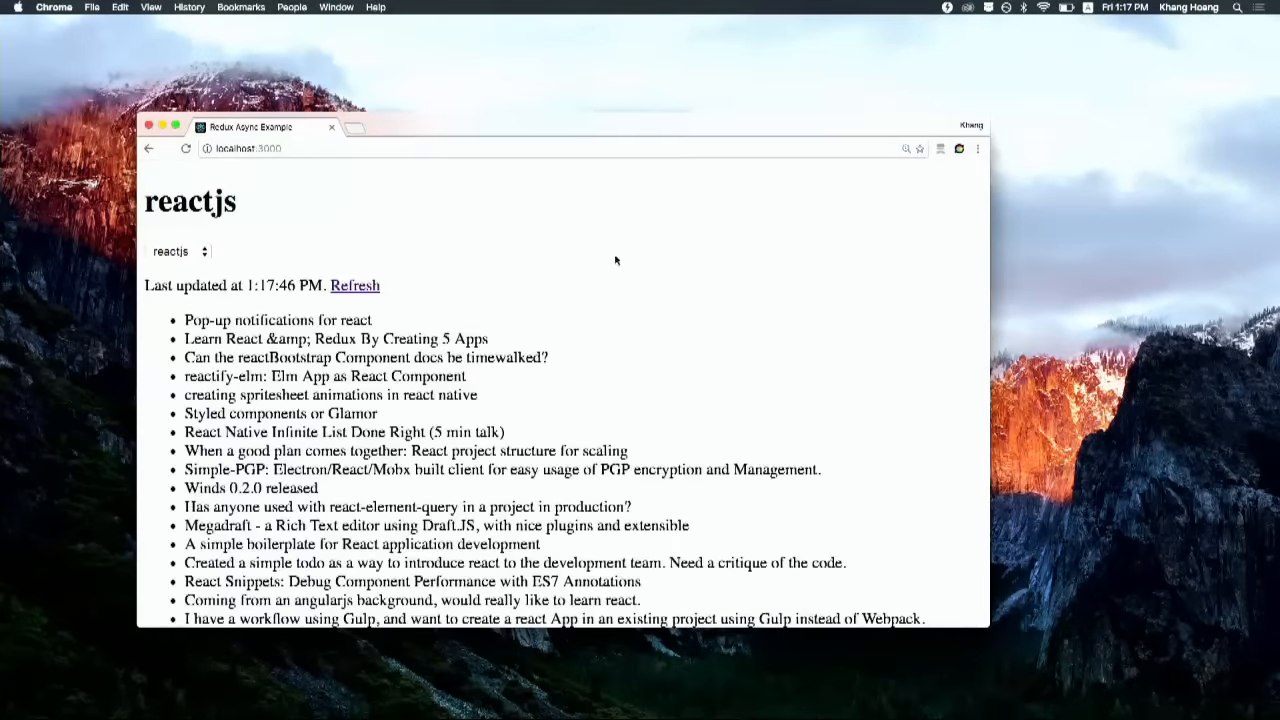
pyautogui.moveTo(632, 248)
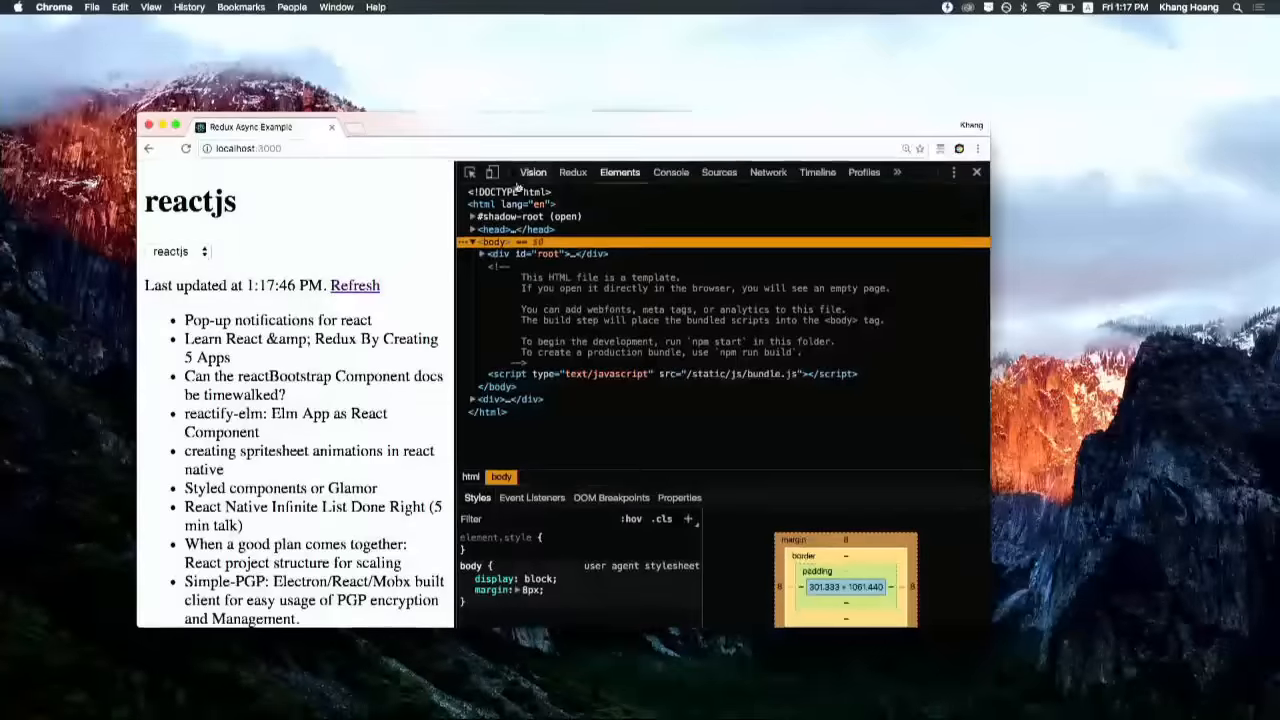
pyautogui.click(532, 172)
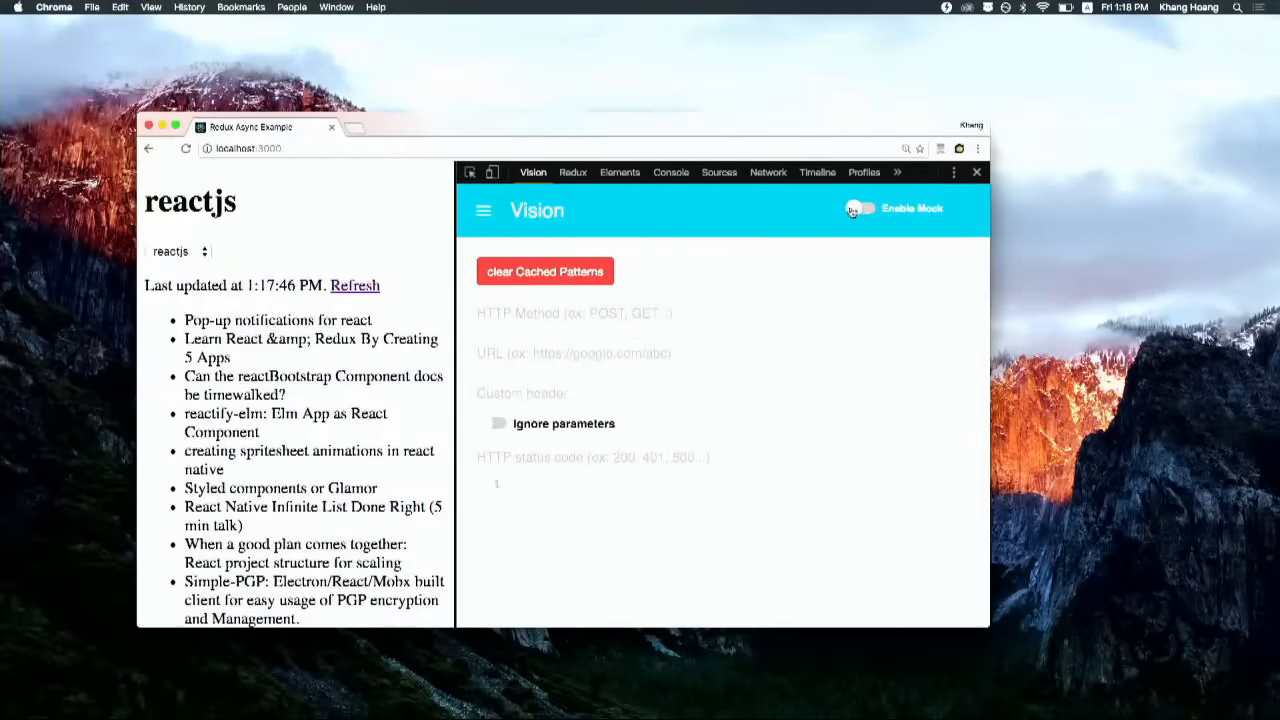
# Enable mocking and refresh the Reddit posts list so Vision holds the request
pyautogui.click(856, 208)
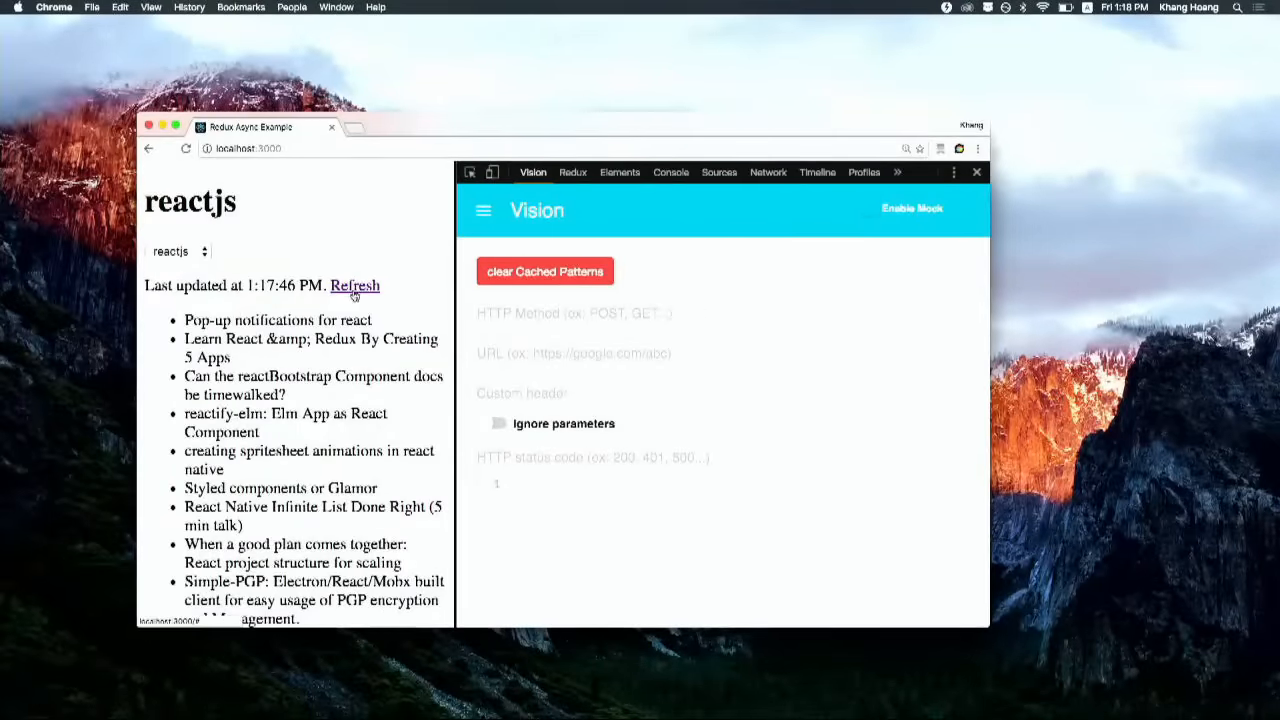
pyautogui.click(356, 286)
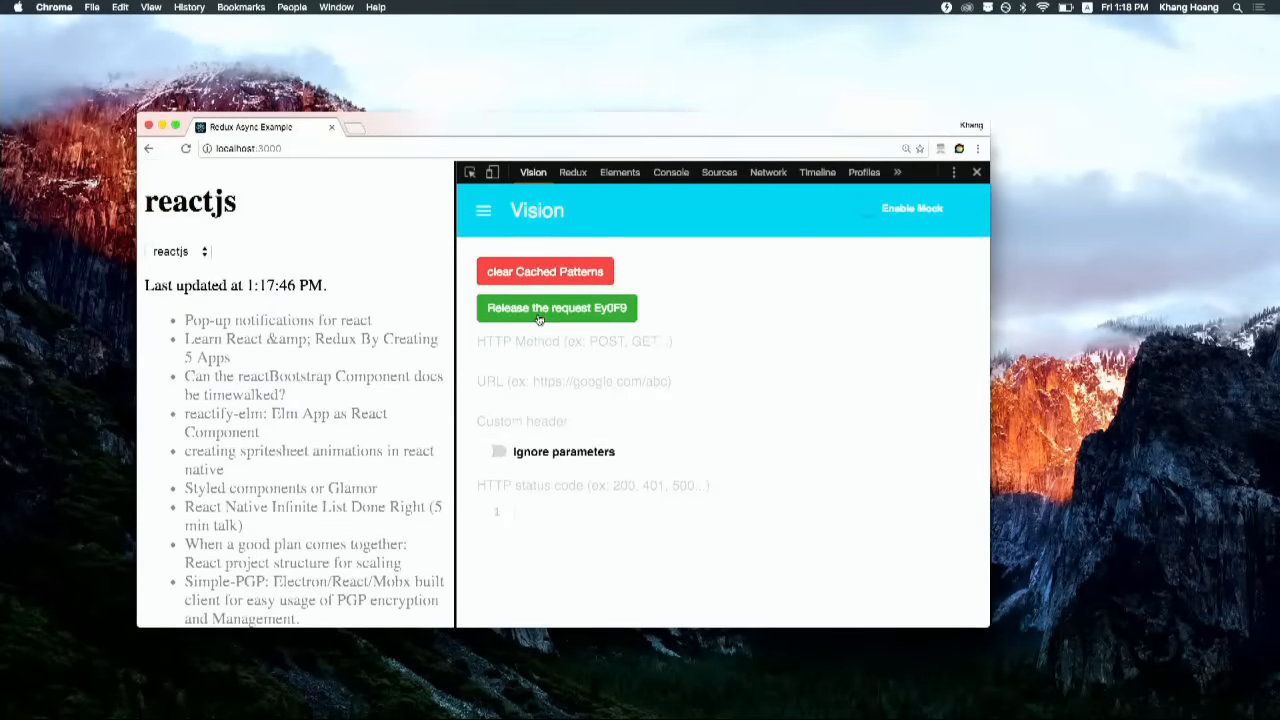
# Release the held request and bring up the Mail draft containing the mock JSON
pyautogui.click(556, 308)
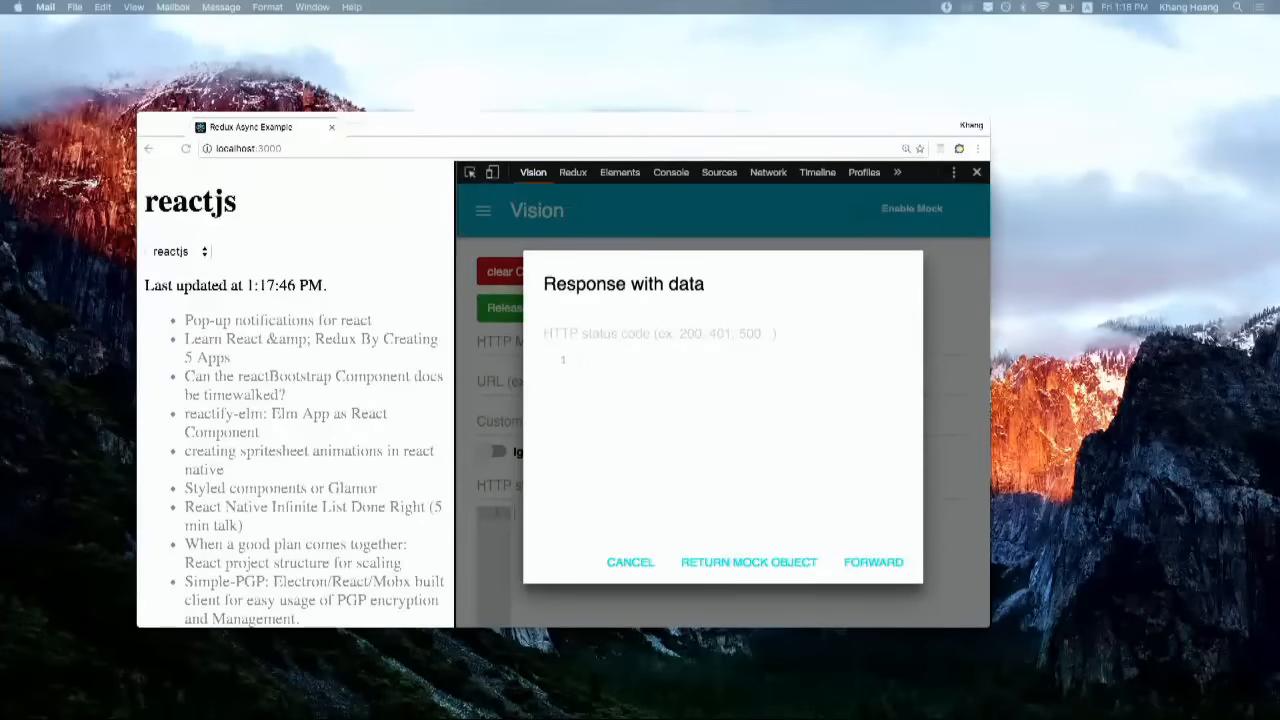
pyautogui.click(872, 560)
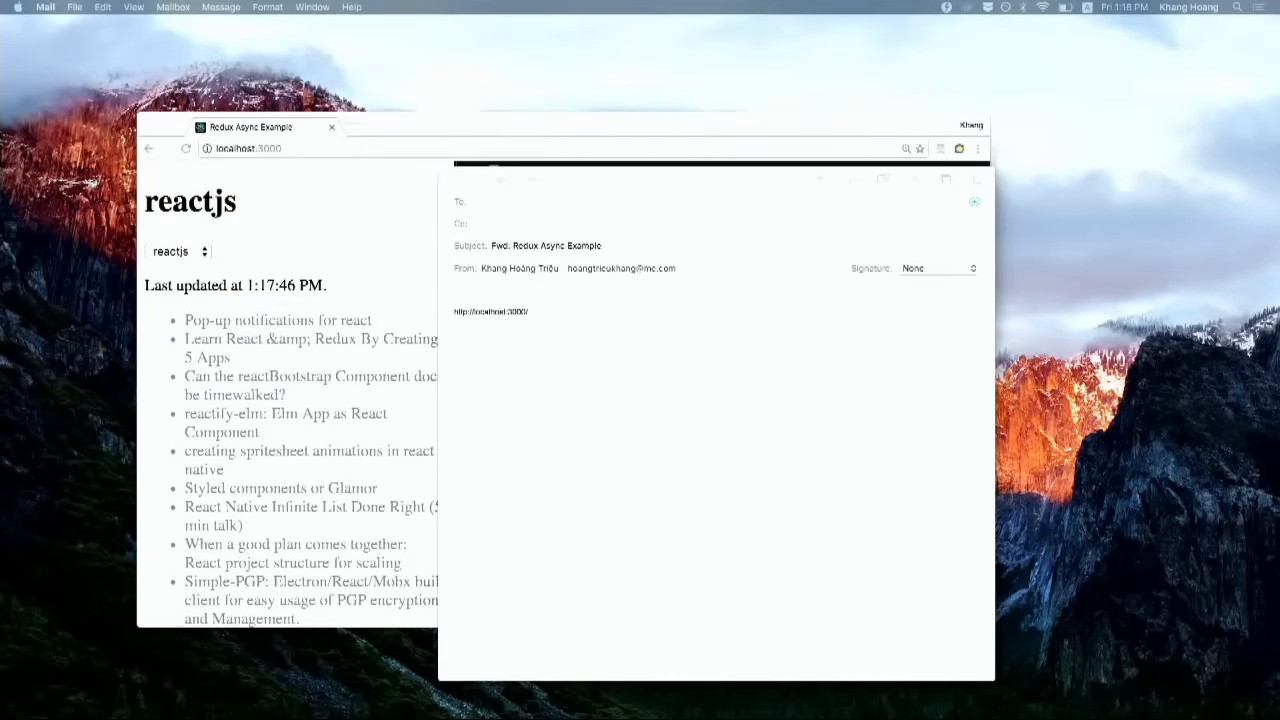
pyautogui.moveTo(1142, 184)
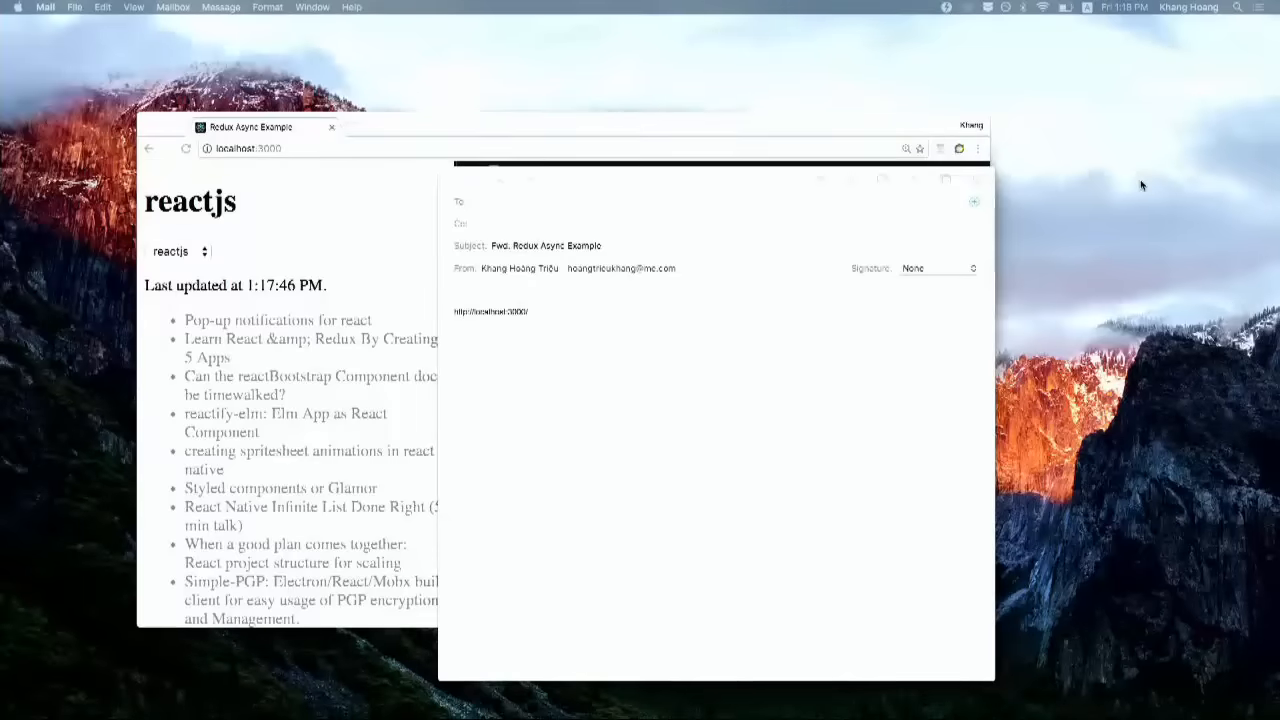
pyautogui.moveTo(392, 216)
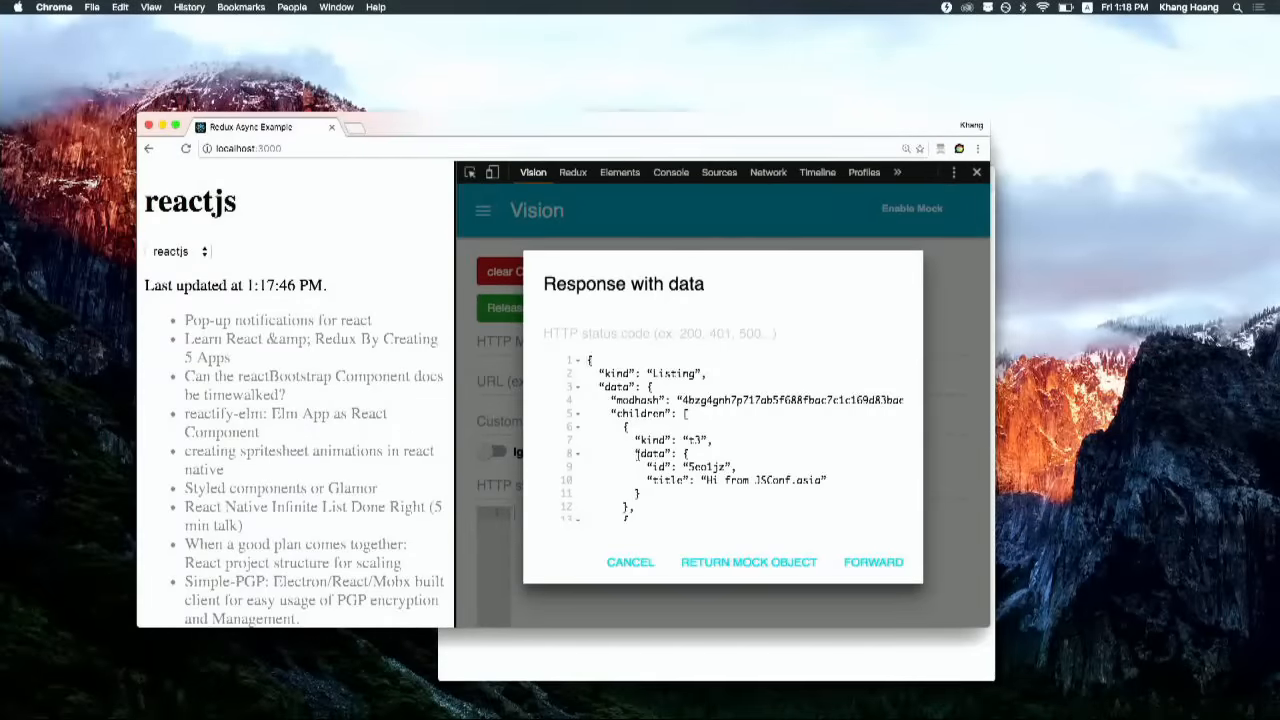
# Give the held request status 200 and review the pasted Reddit listing JSON of talk titles
pyautogui.scroll(-3)
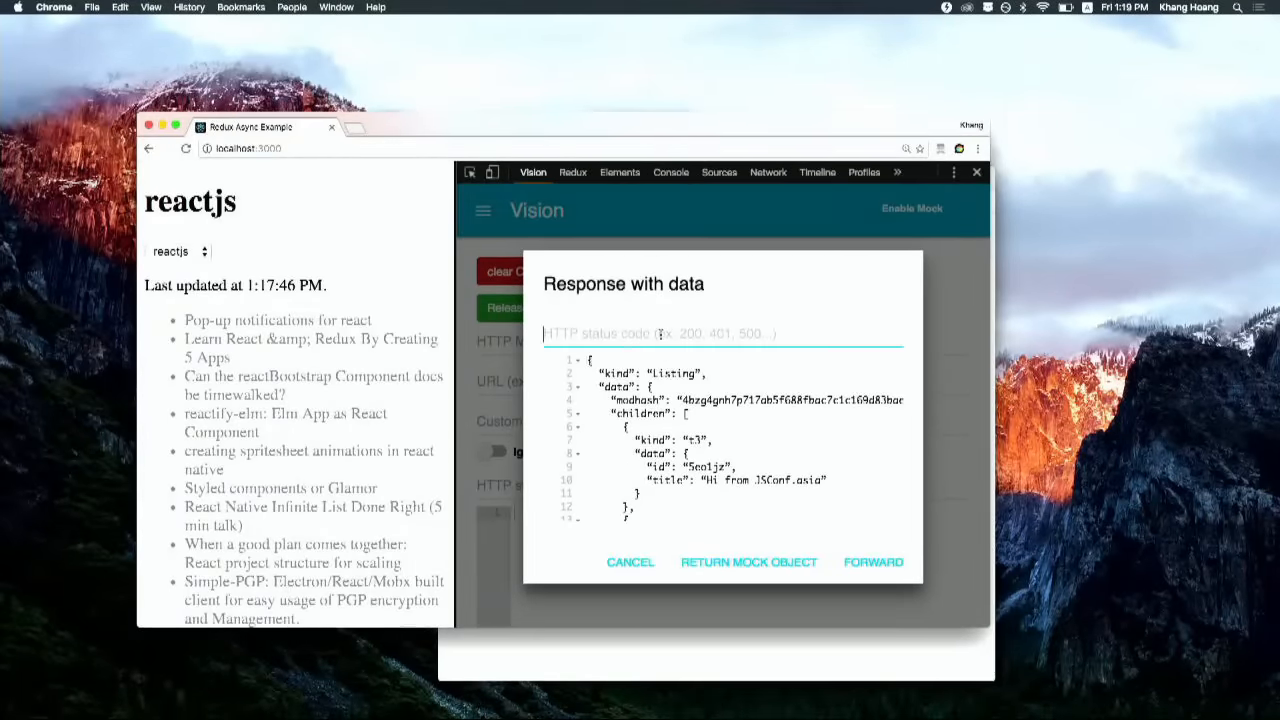
pyautogui.write('200')
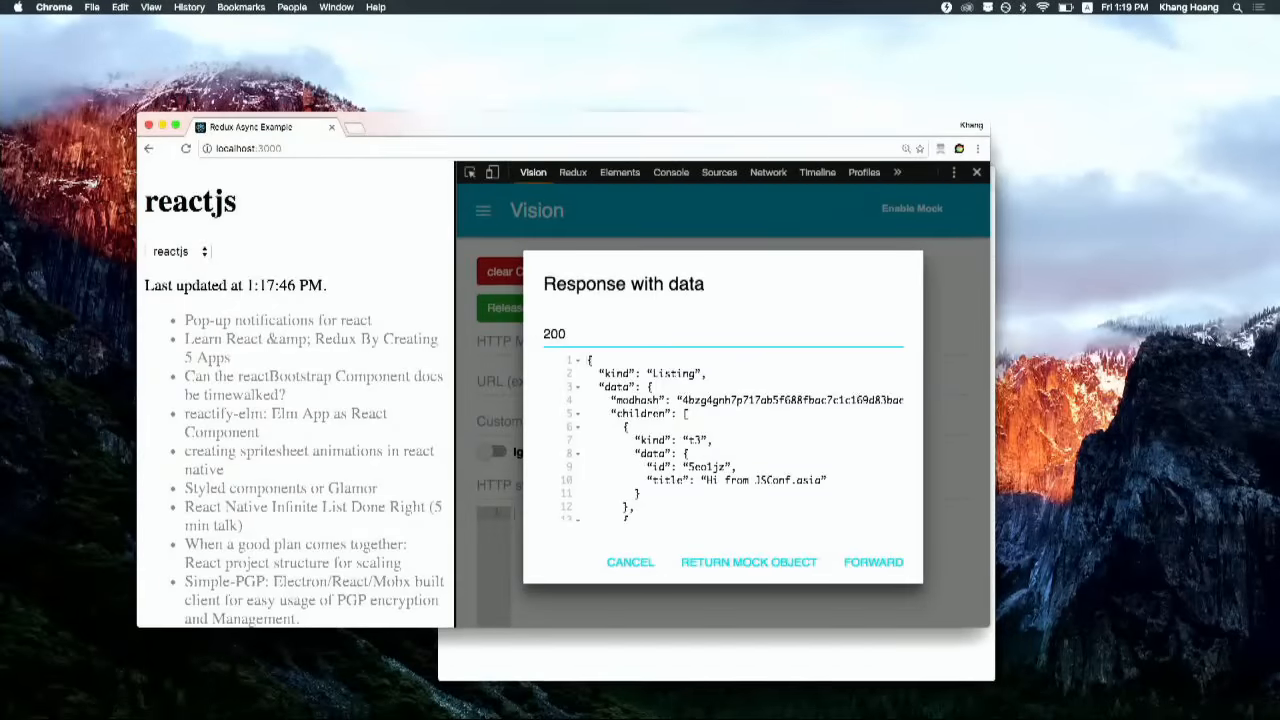
pyautogui.scroll(-3)
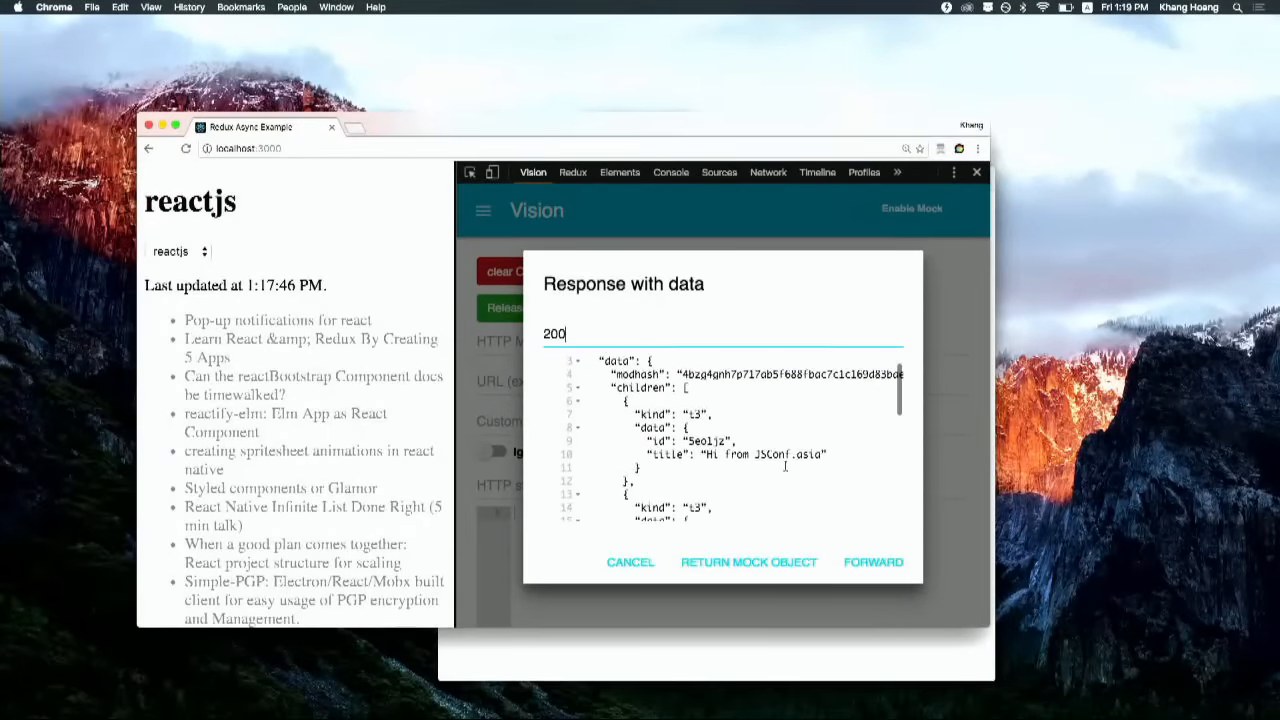
pyautogui.scroll(-3)
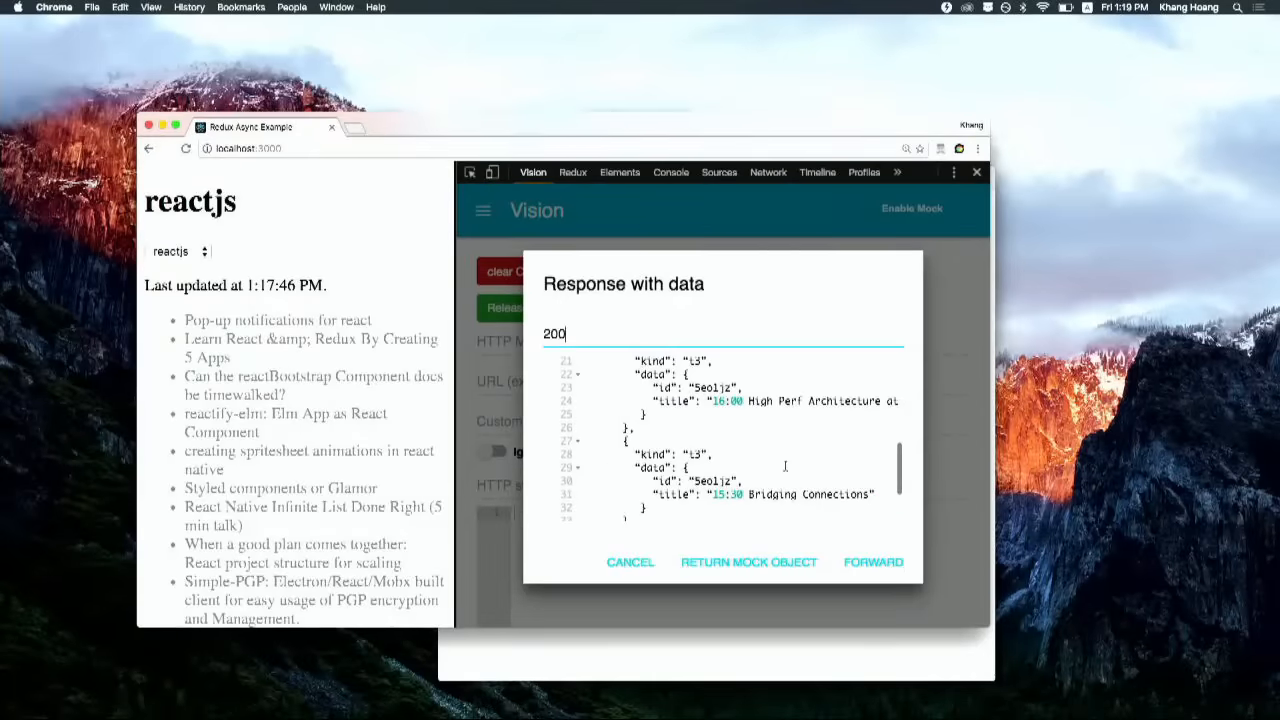
pyautogui.scroll(-3)
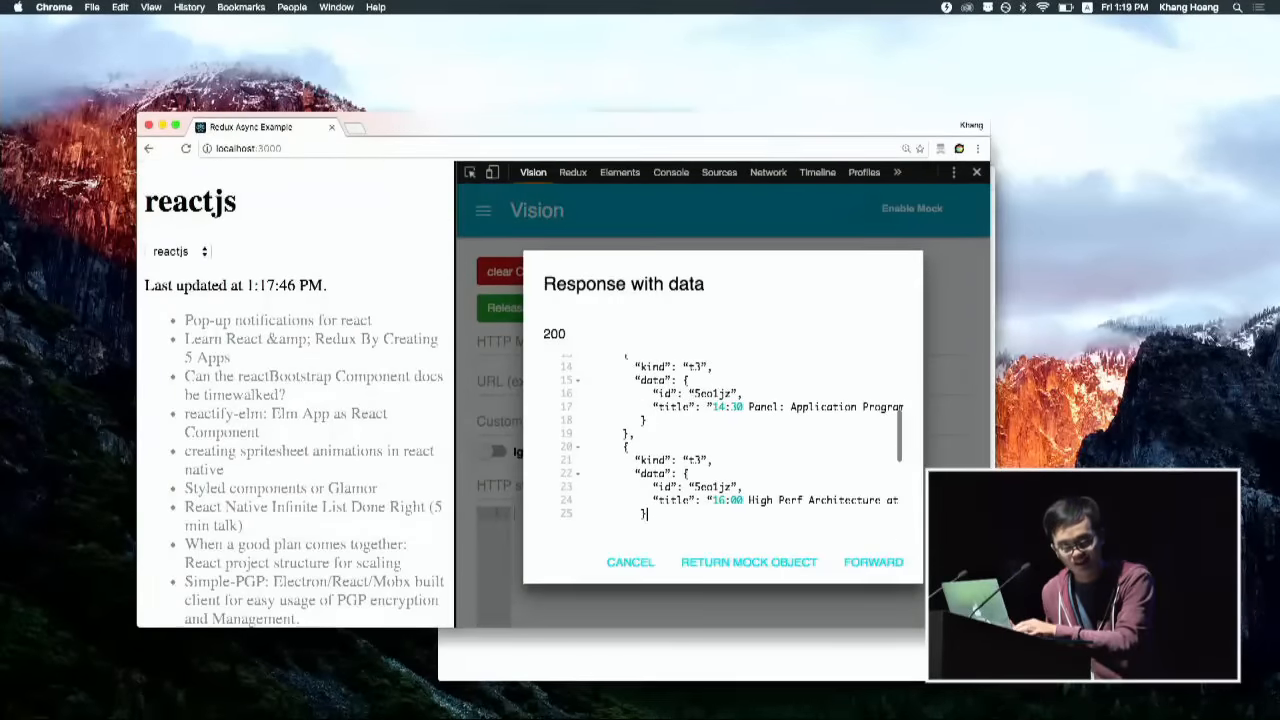
pyautogui.scroll(-3)
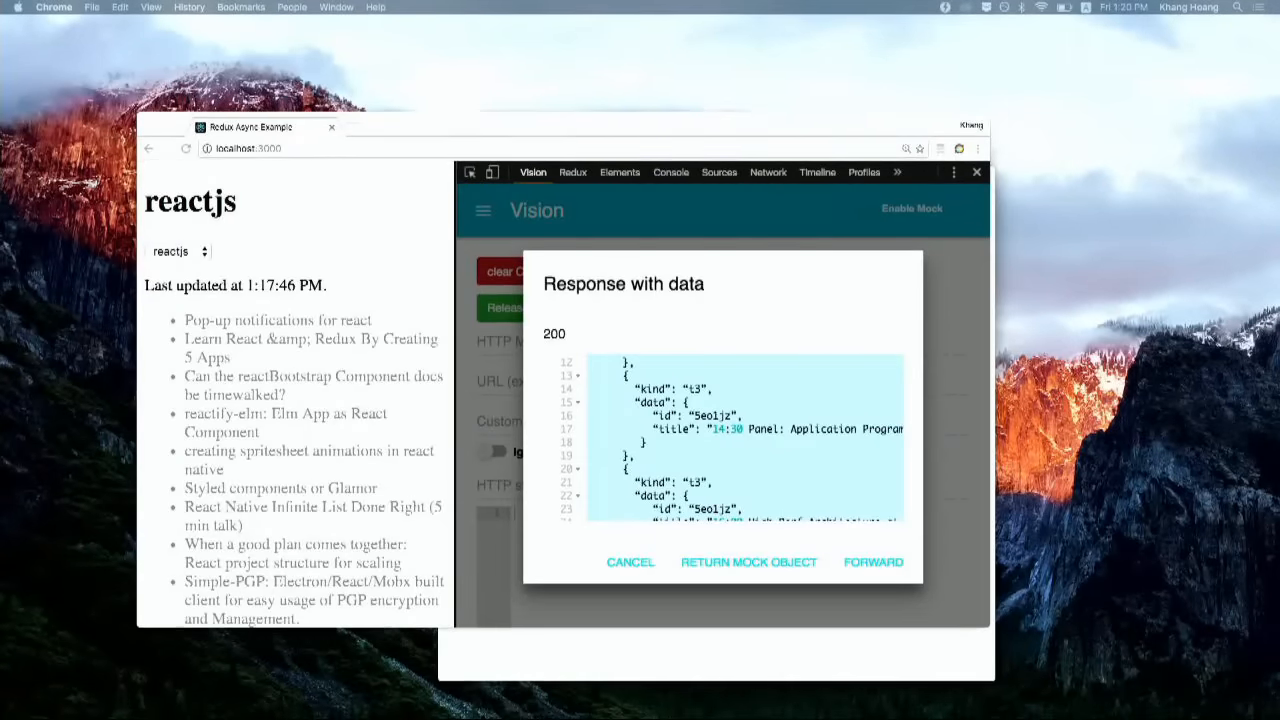
pyautogui.moveTo(536, 348)
pyautogui.write('"')
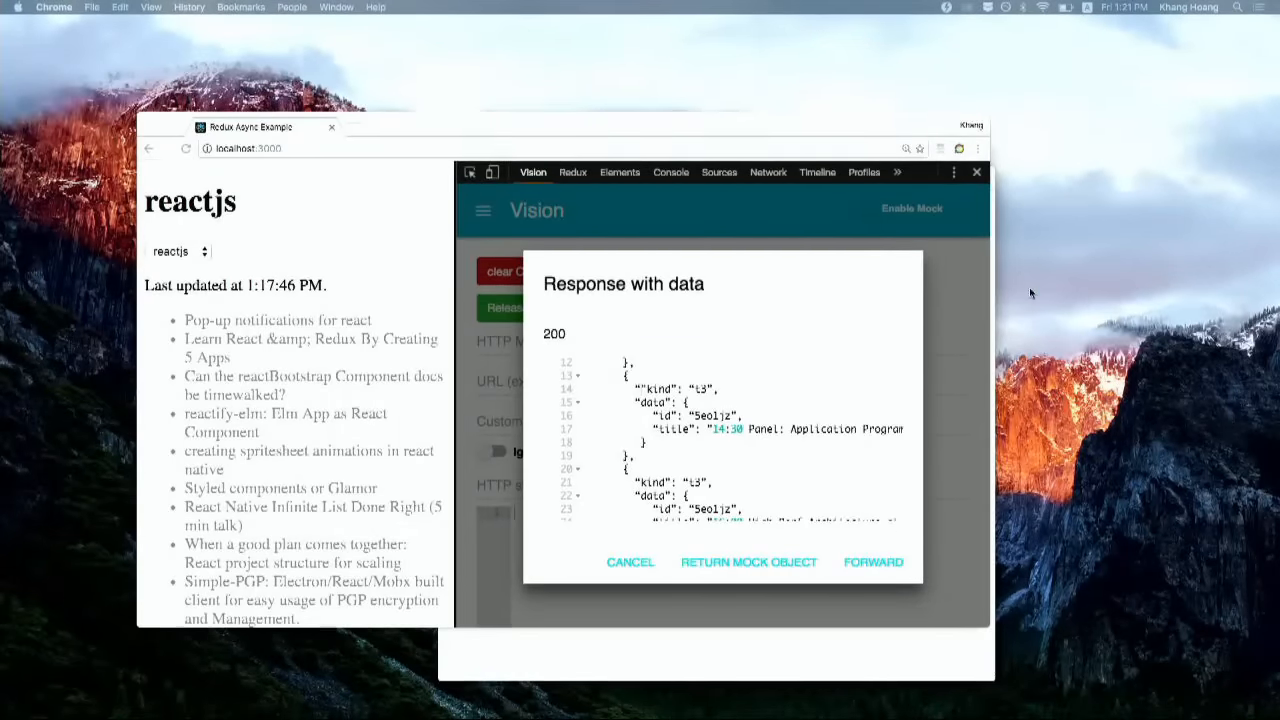
pyautogui.moveTo(884, 464)
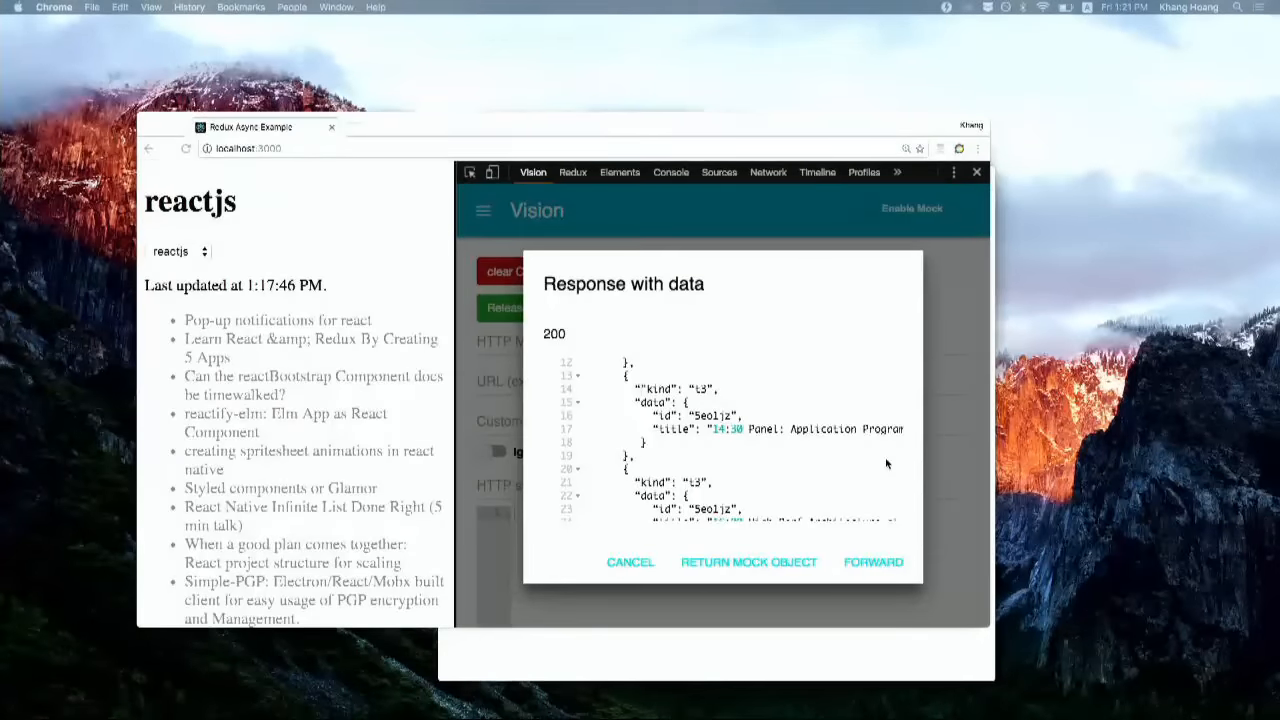
pyautogui.moveTo(862, 482)
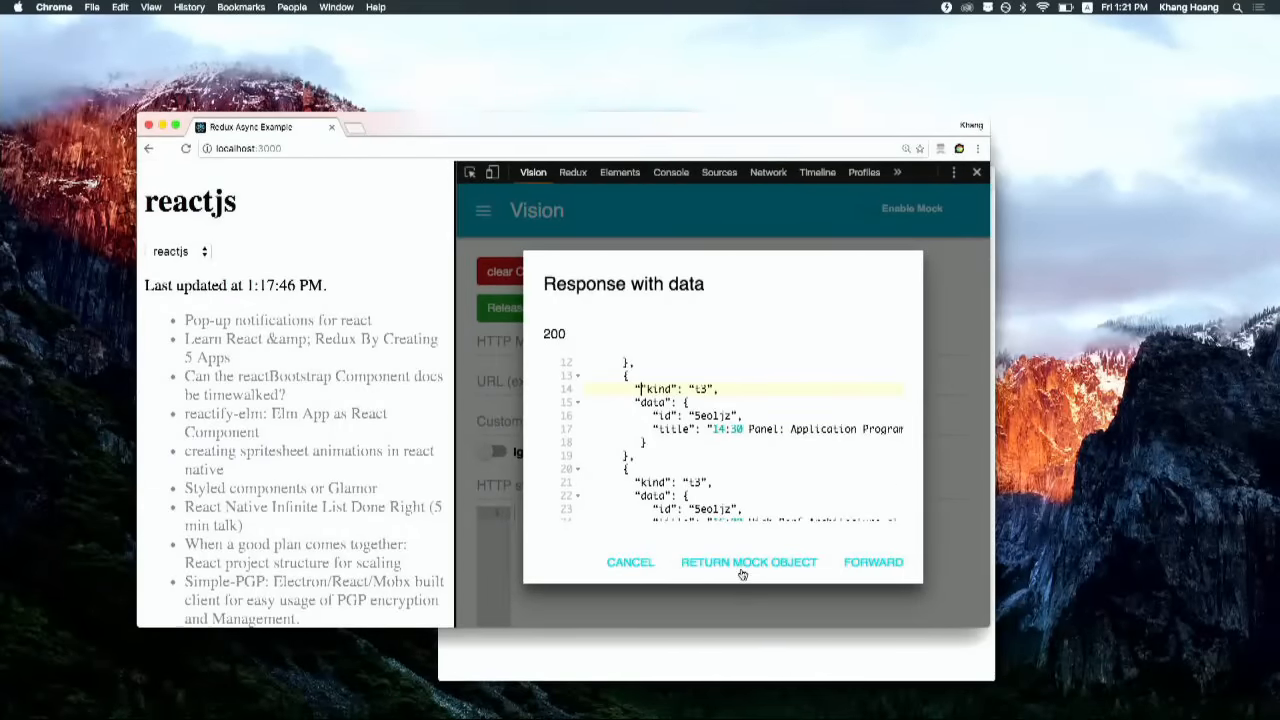
pyautogui.moveTo(804, 566)
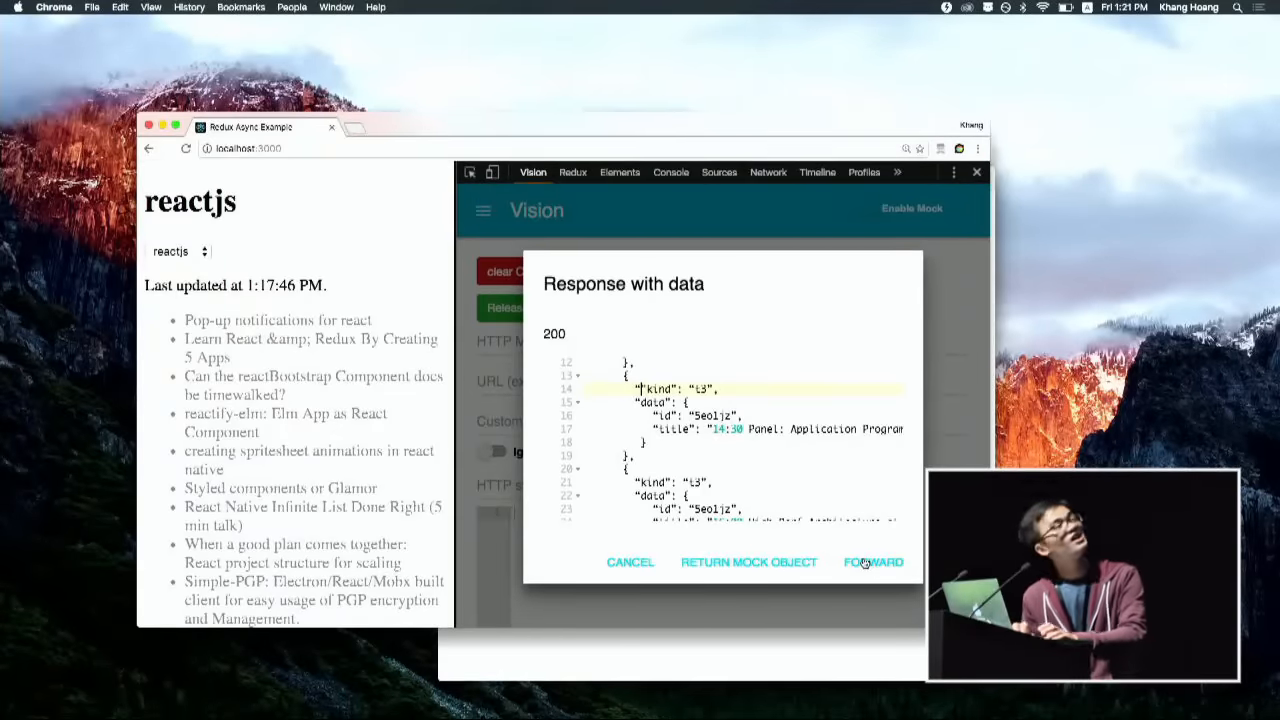
pyautogui.moveTo(528, 348)
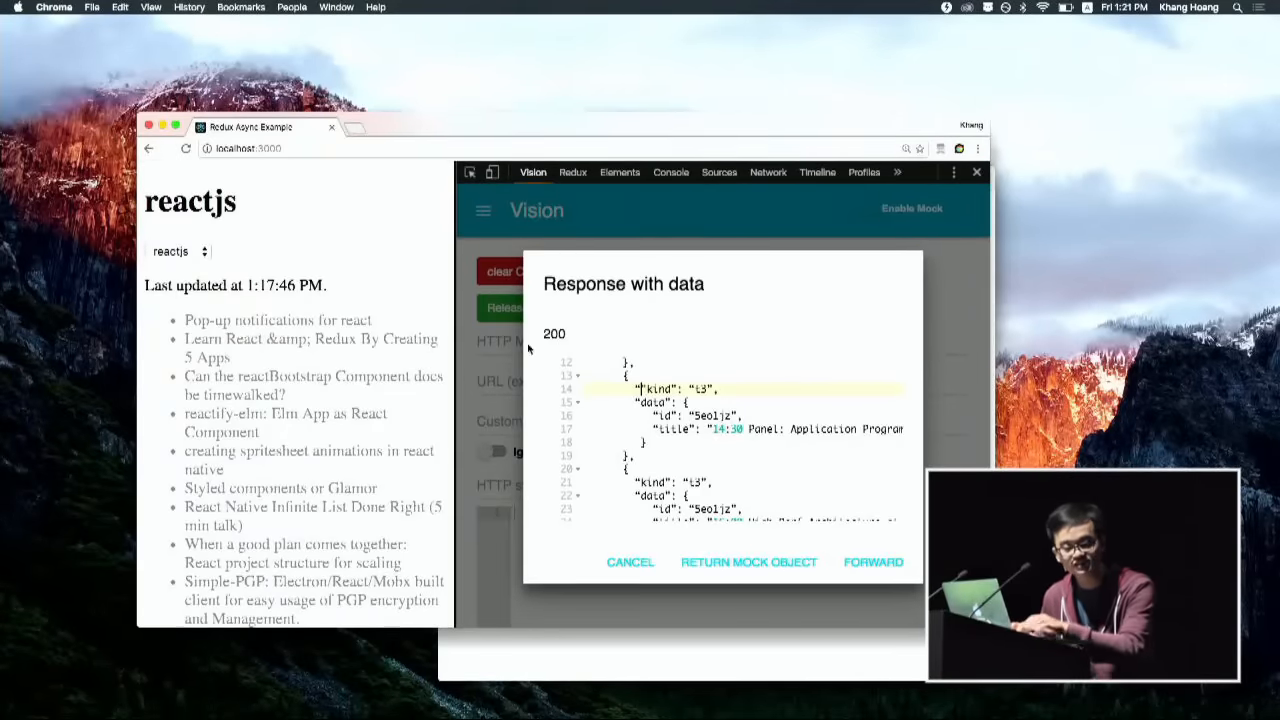
# View the Network log, reload the page and inspect its Last updated paragraph
pyautogui.click(768, 172)
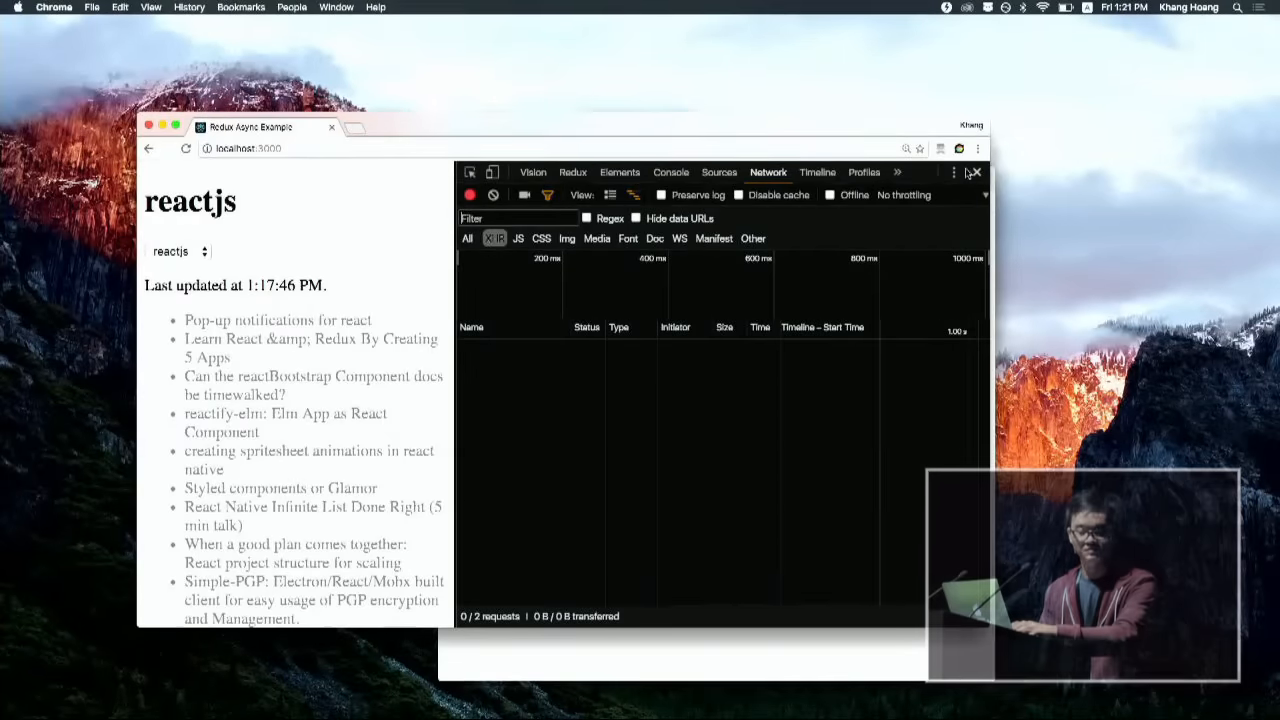
pyautogui.click(976, 172)
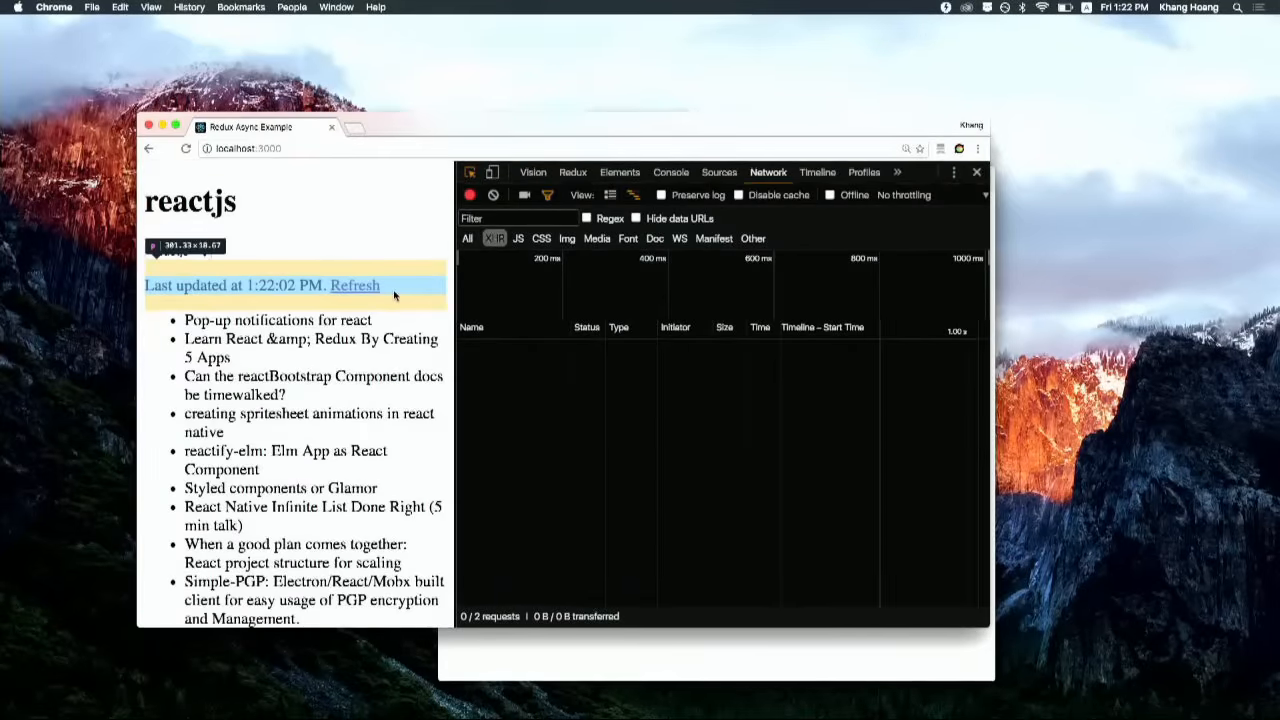
pyautogui.click(620, 172)
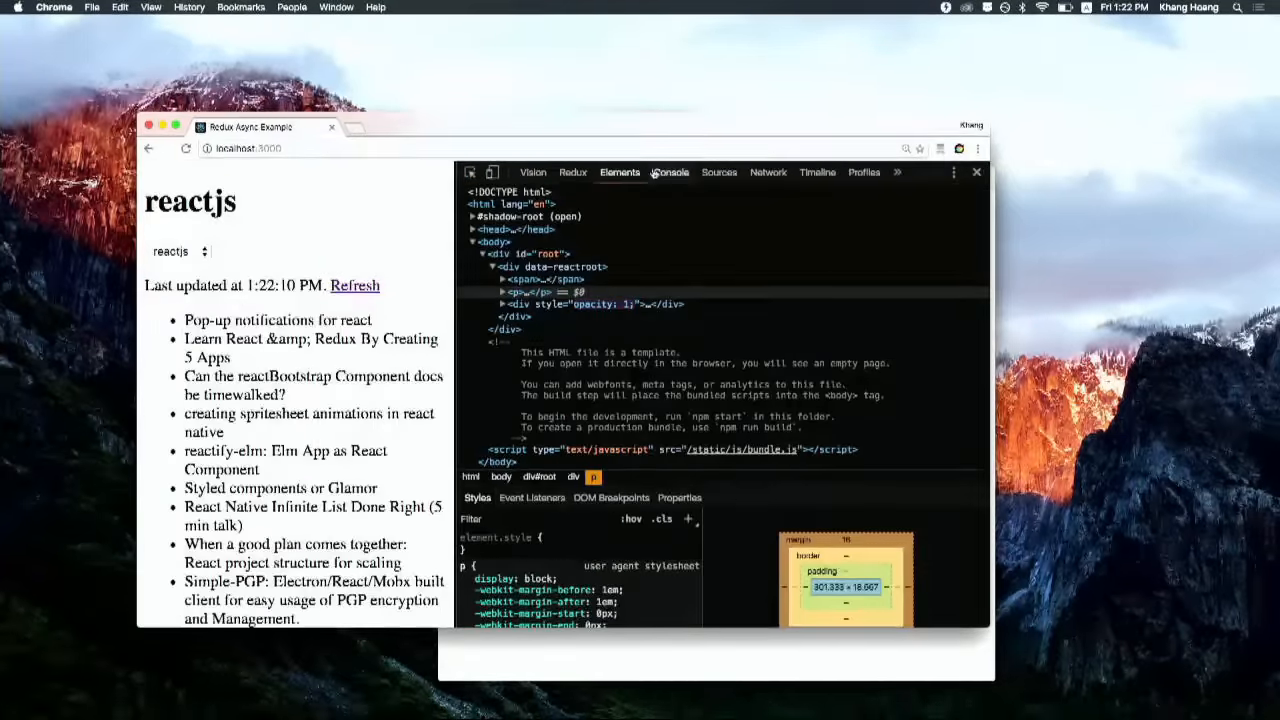
# Switch DevTools back to the Vision panel with its empty mock form
pyautogui.click(768, 172)
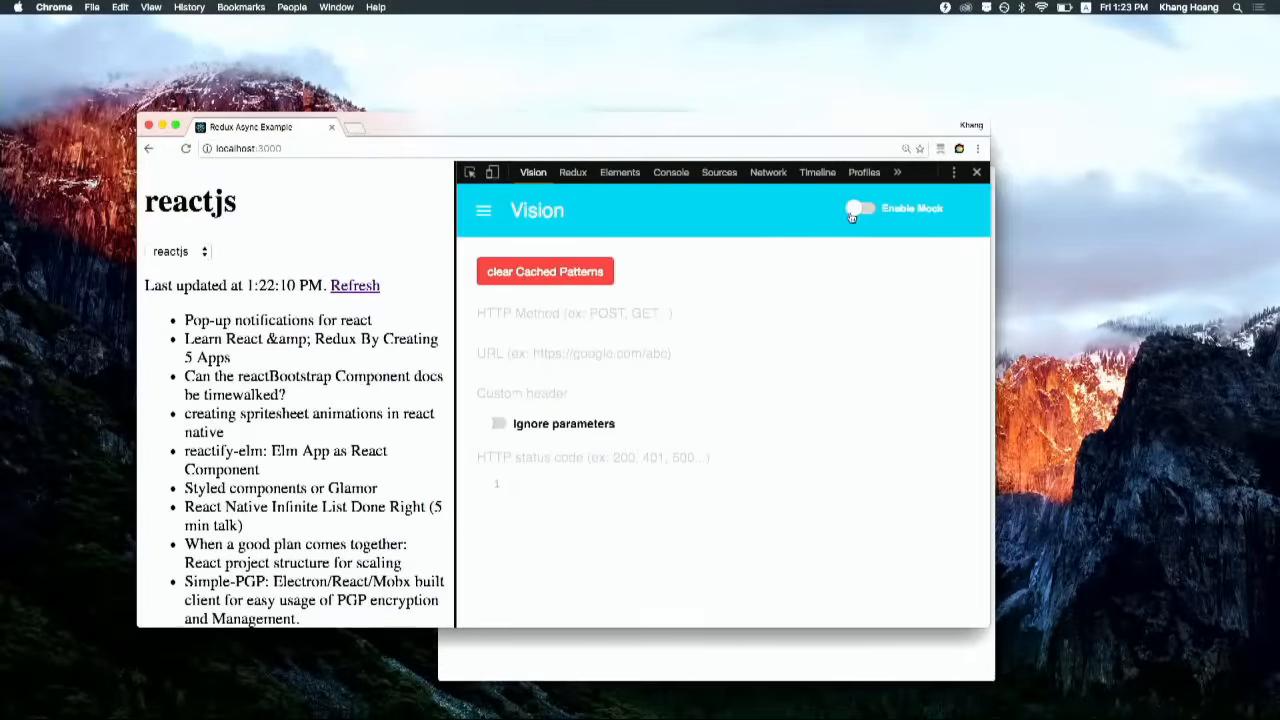
# Enable mocking, refresh the posts, and return a status 200 mock reply for the caught request
pyautogui.click(856, 208)
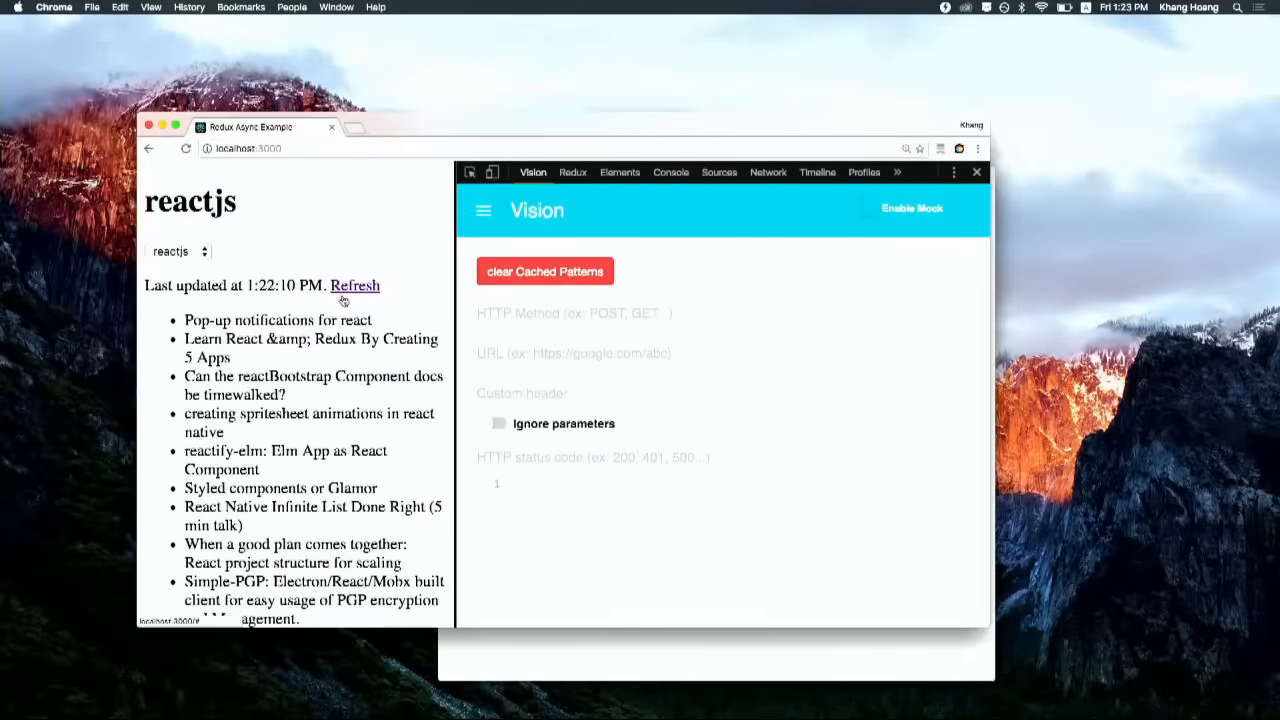
pyautogui.click(356, 284)
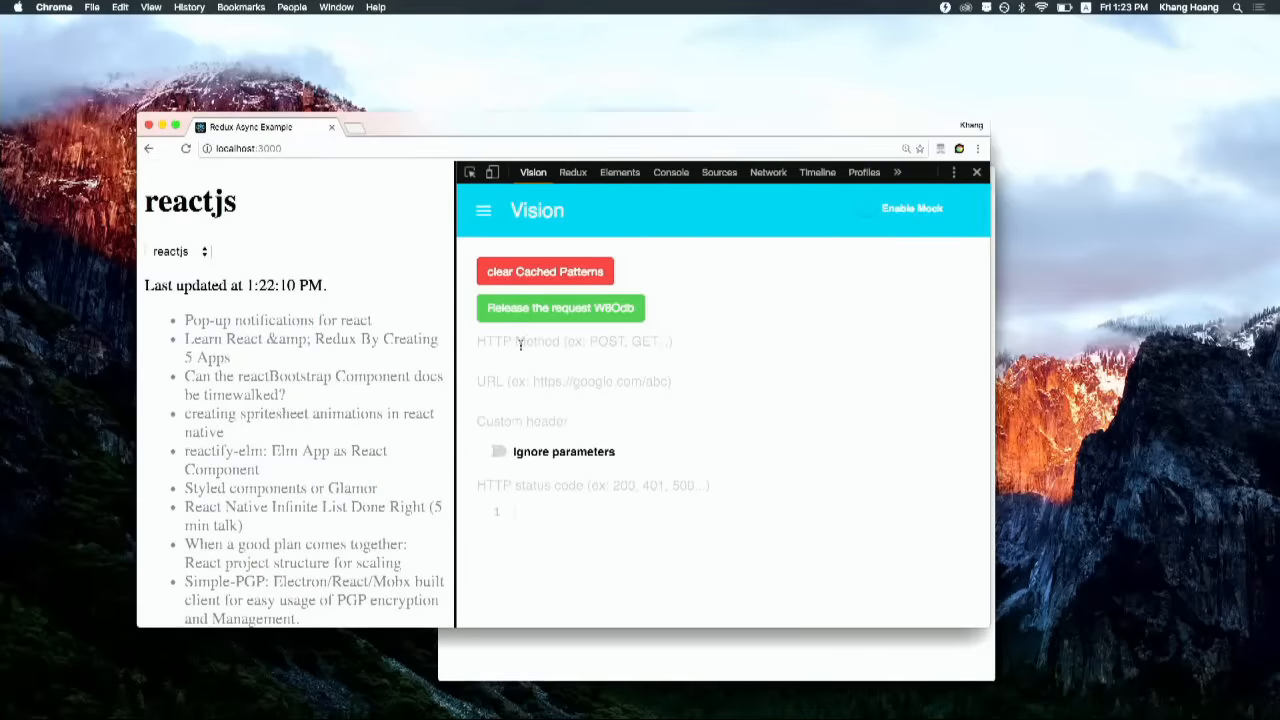
pyautogui.click(560, 308)
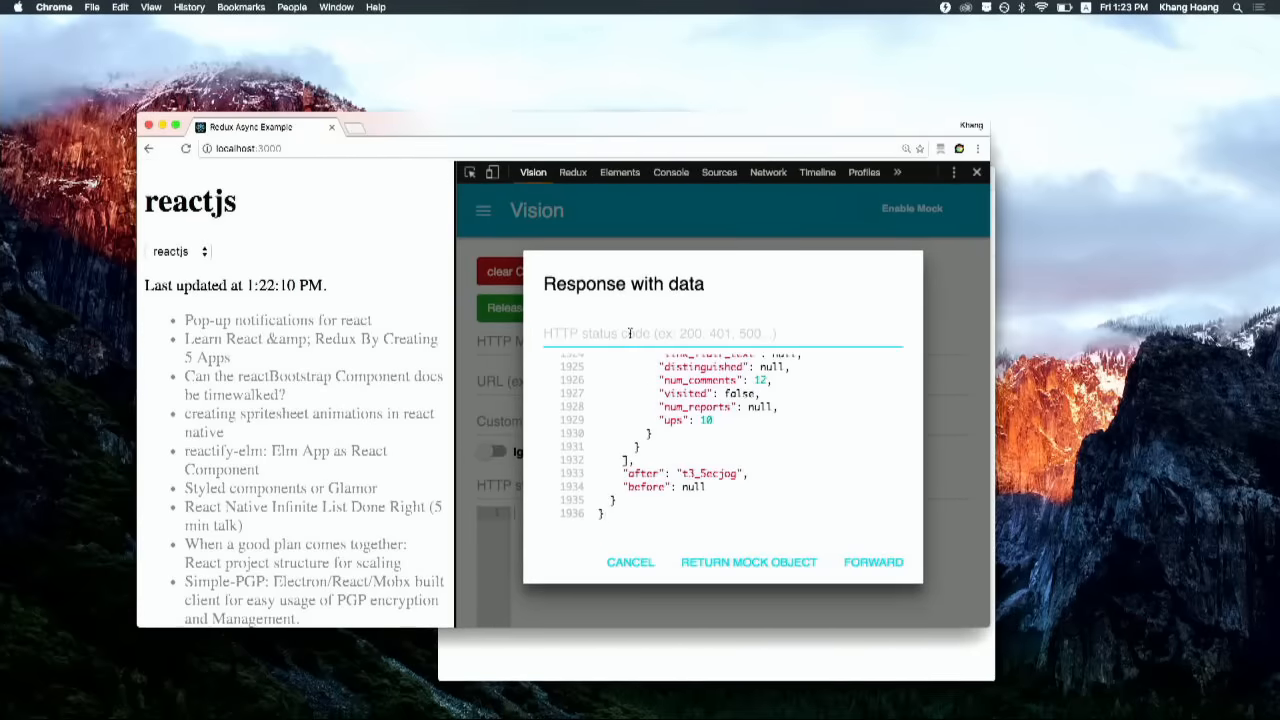
pyautogui.write('200')
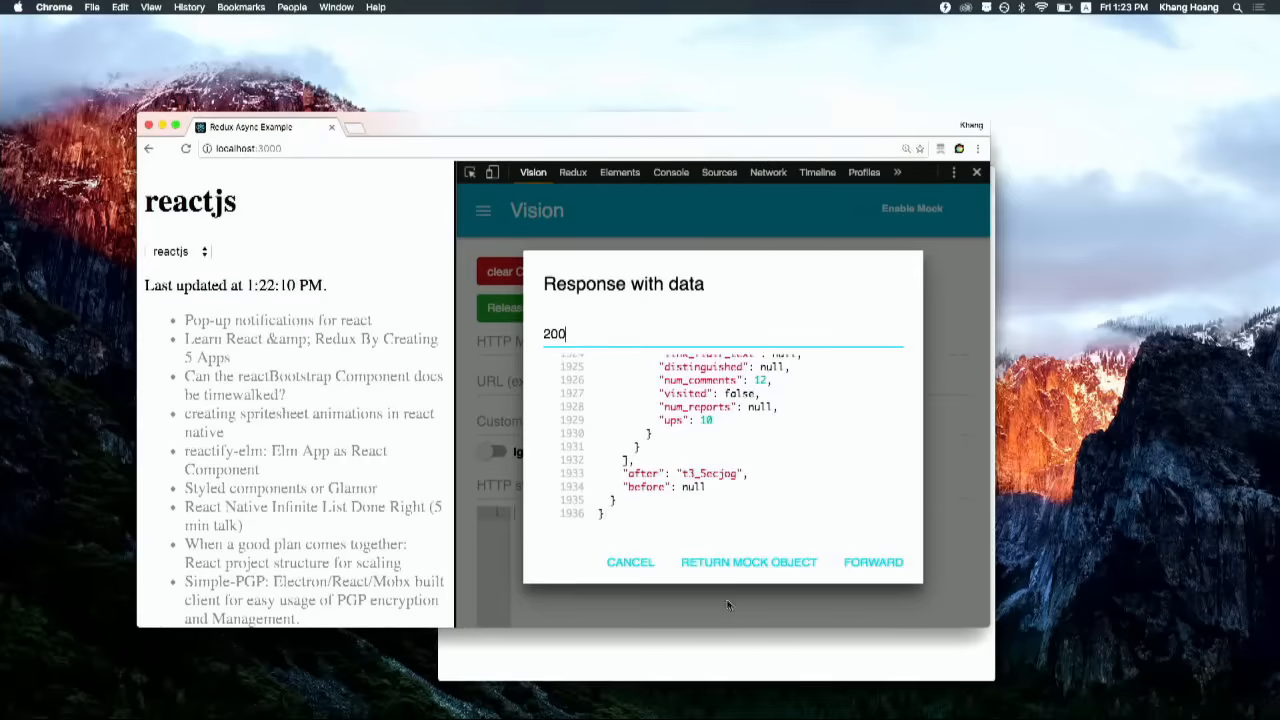
pyautogui.moveTo(738, 560)
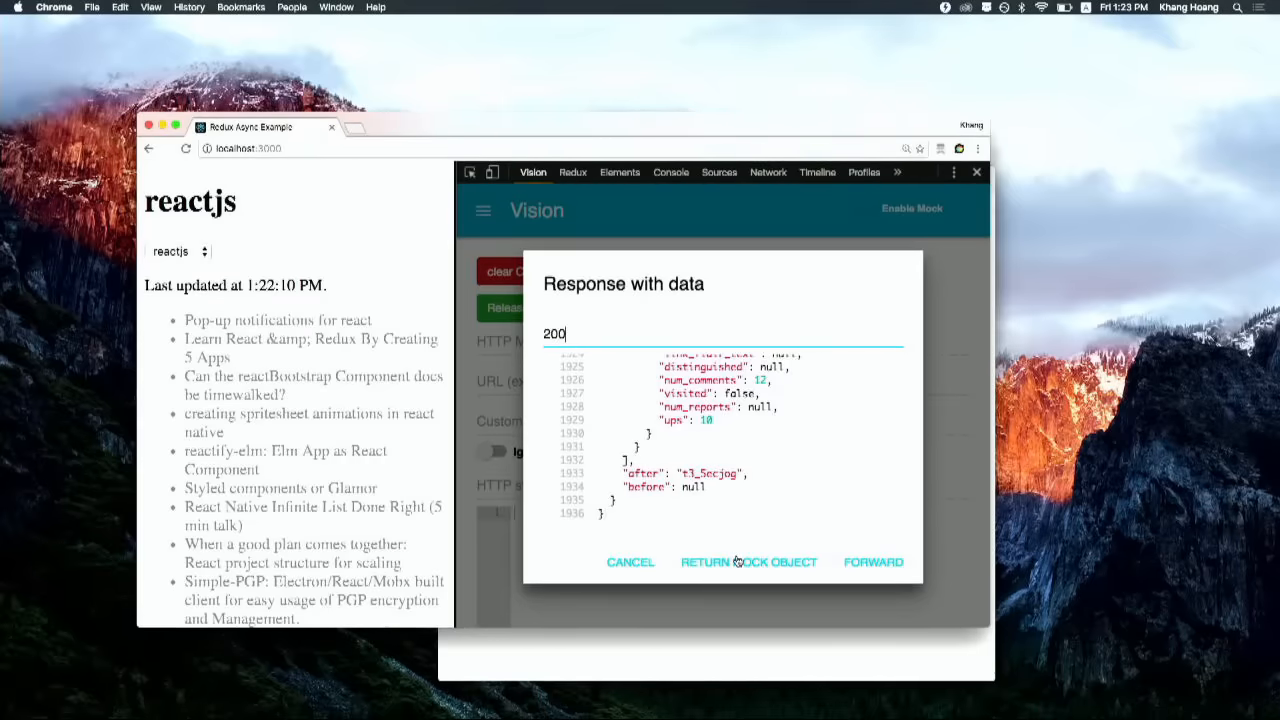
pyautogui.click(748, 560)
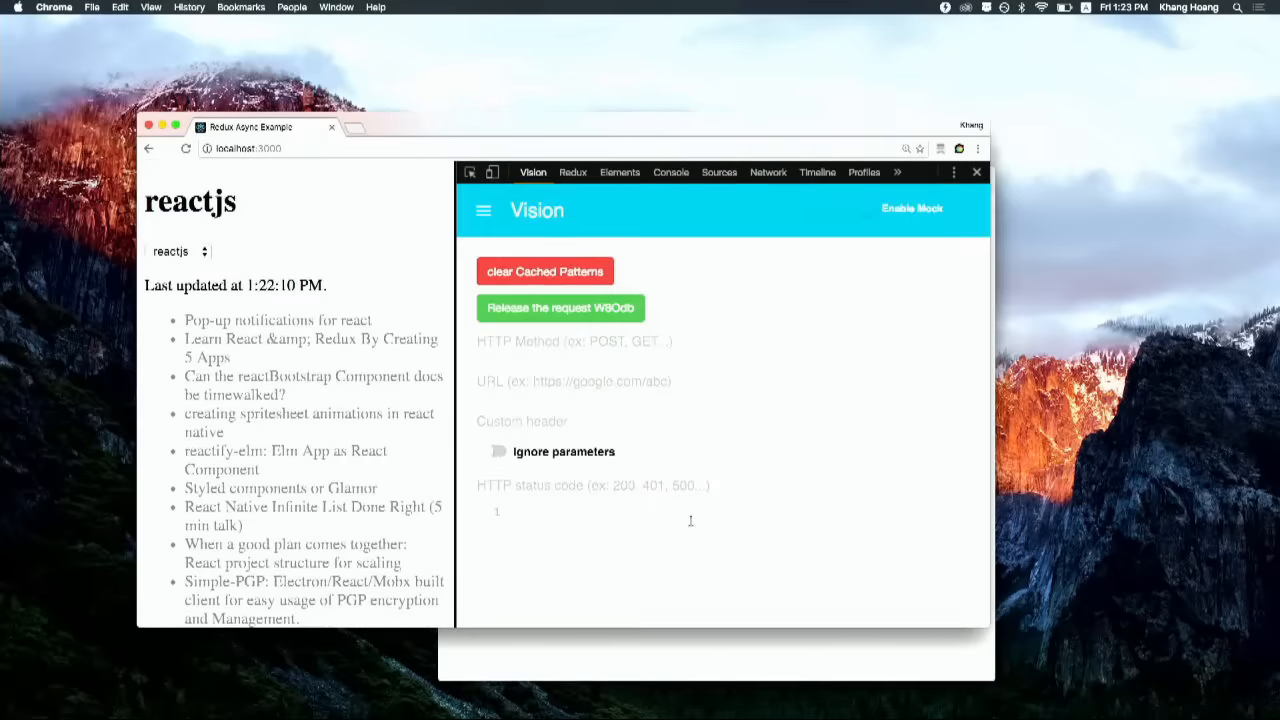